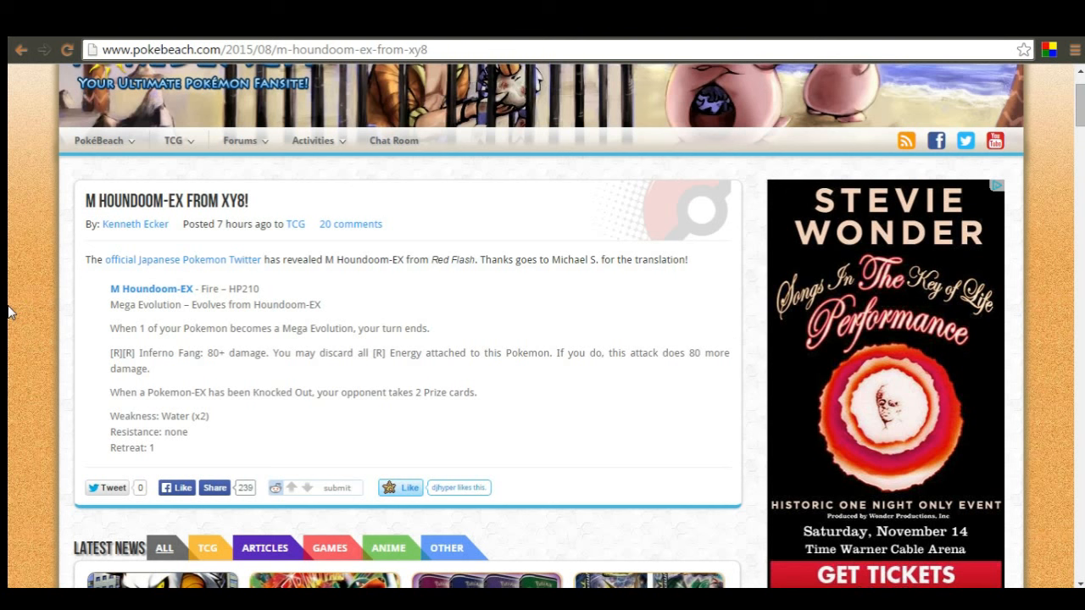
{"action": "mouse_move", "coordinate": [173, 244]}
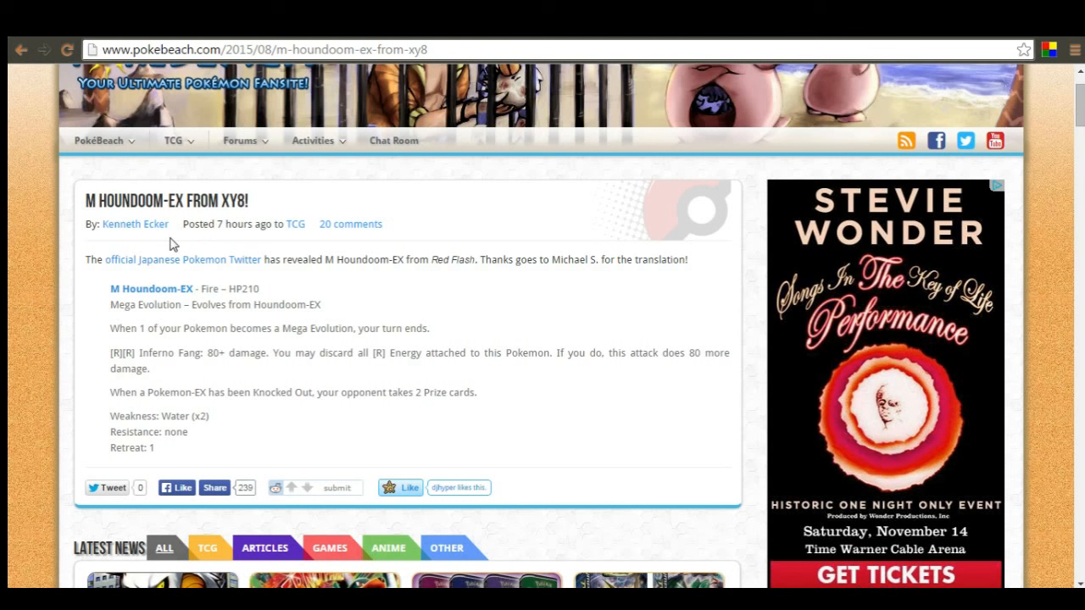
{"action": "mouse_move", "coordinate": [198, 190]}
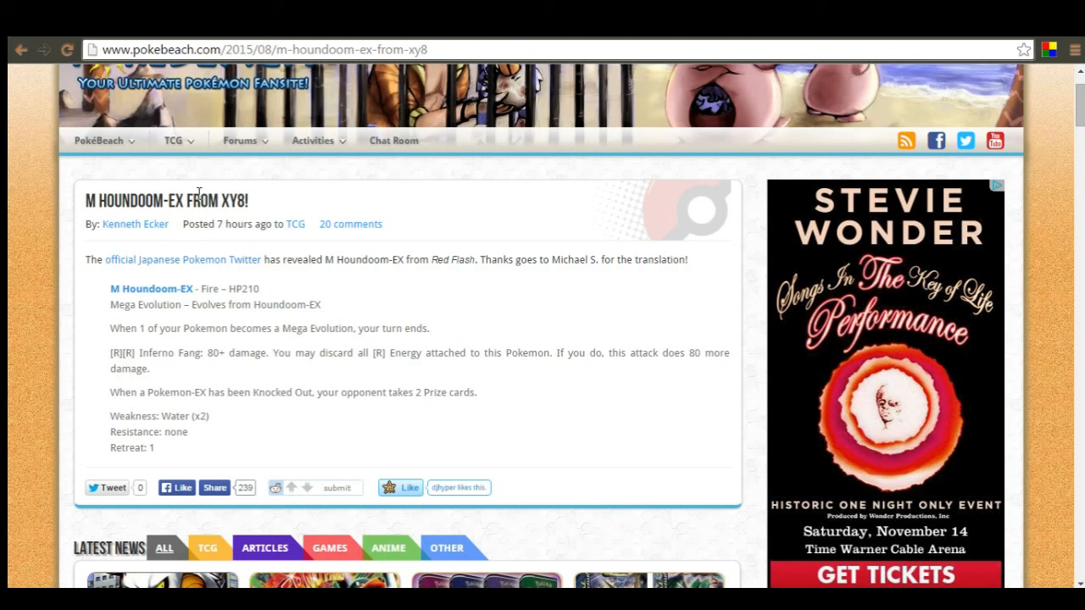
{"action": "mouse_move", "coordinate": [343, 309]}
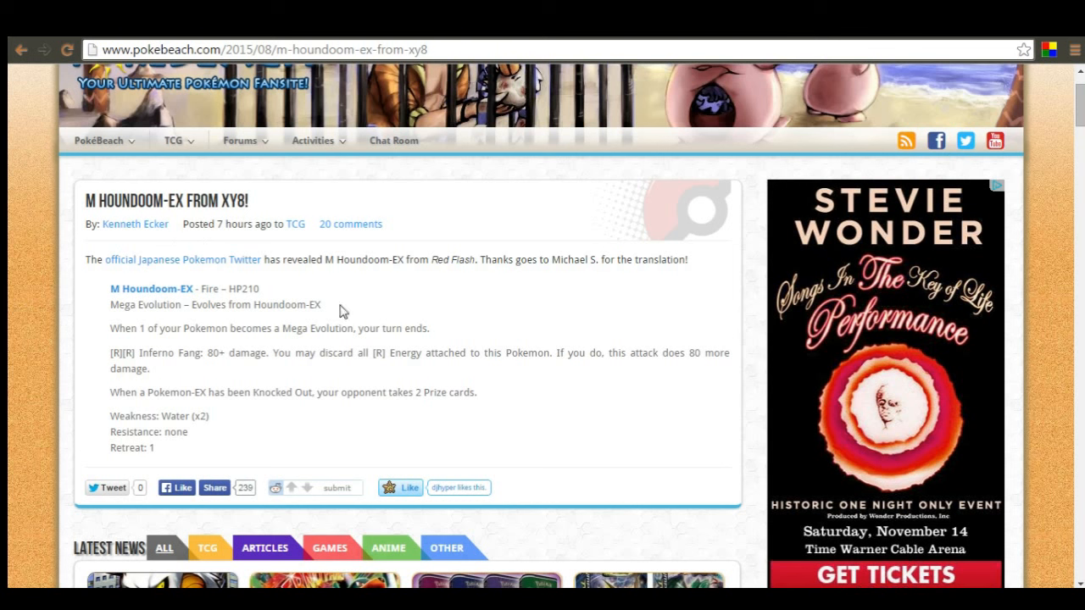
{"action": "mouse_move", "coordinate": [410, 304]}
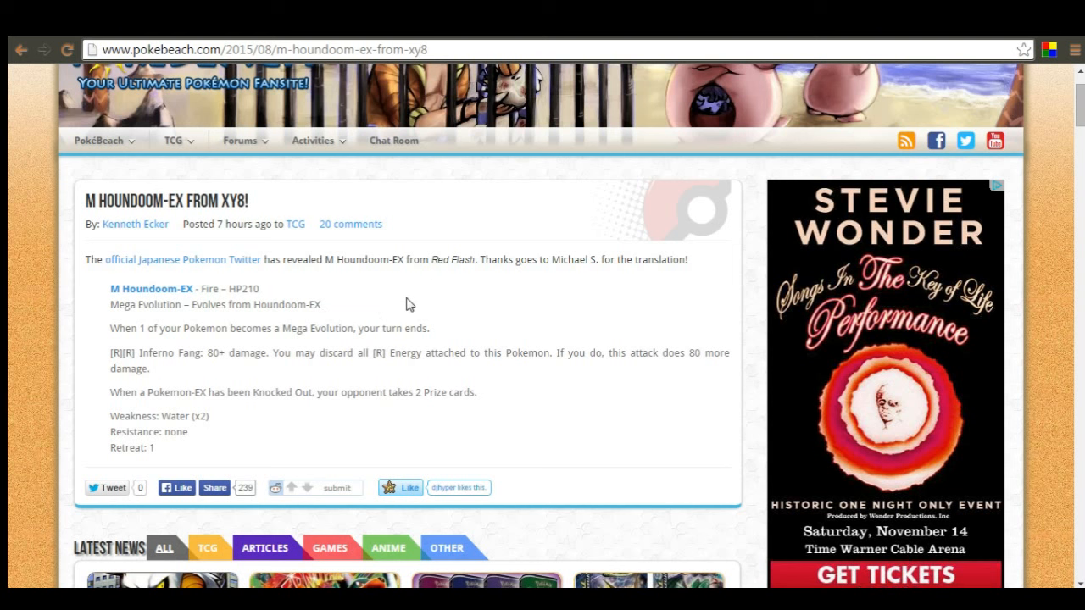
{"action": "mouse_move", "coordinate": [352, 288]}
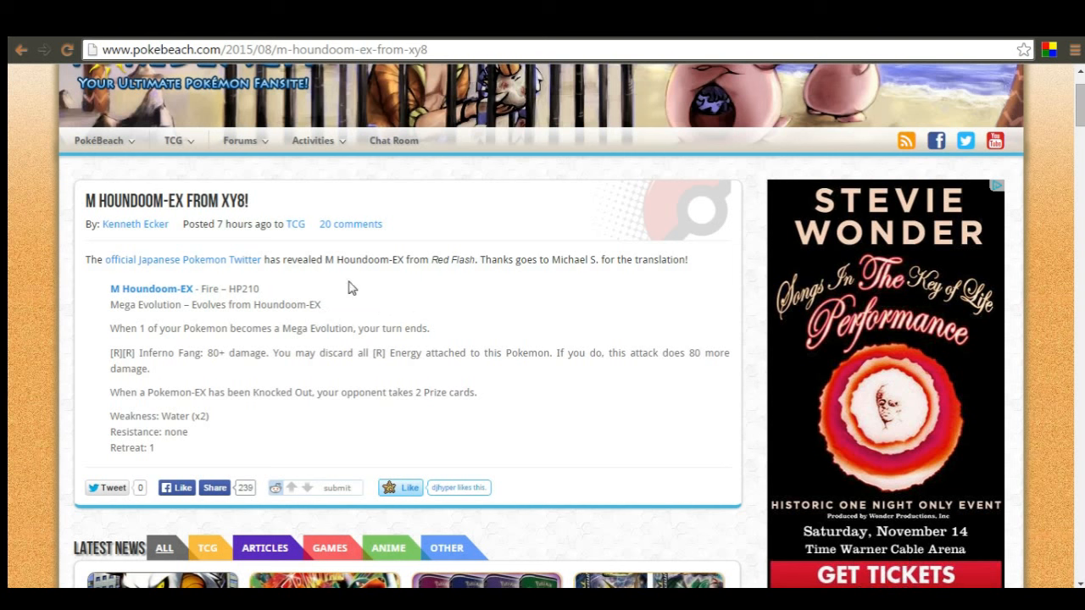
{"action": "mouse_move", "coordinate": [464, 309]}
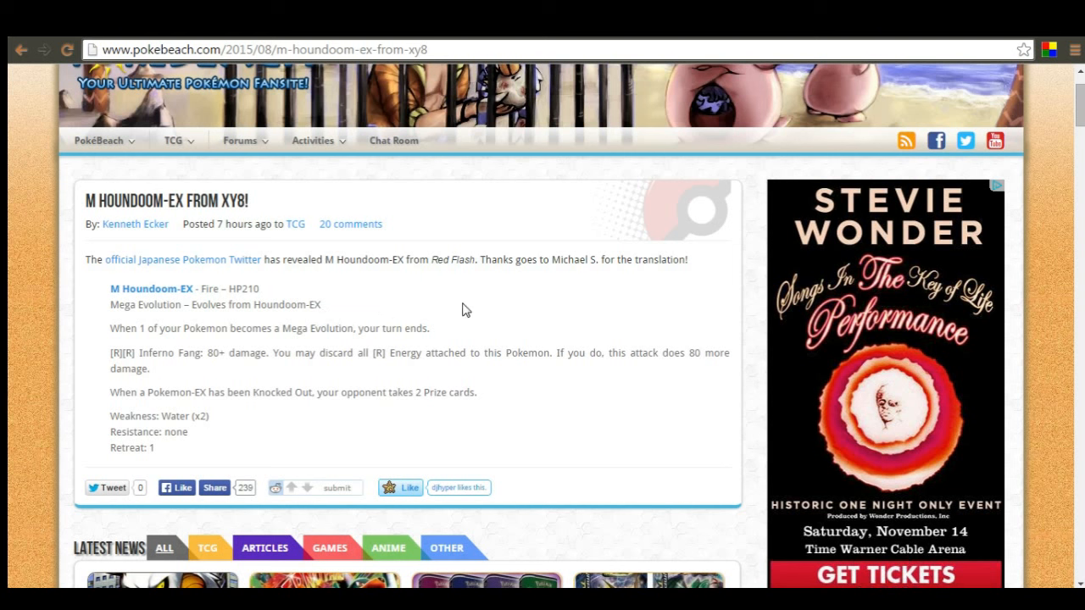
{"action": "mouse_move", "coordinate": [173, 369]}
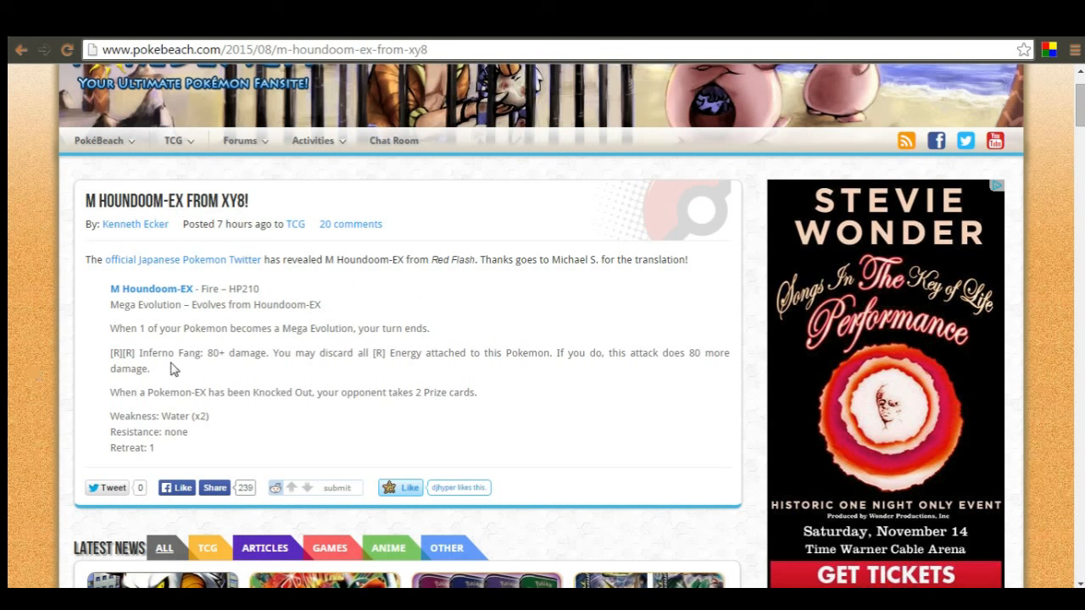
{"action": "mouse_move", "coordinate": [473, 319]}
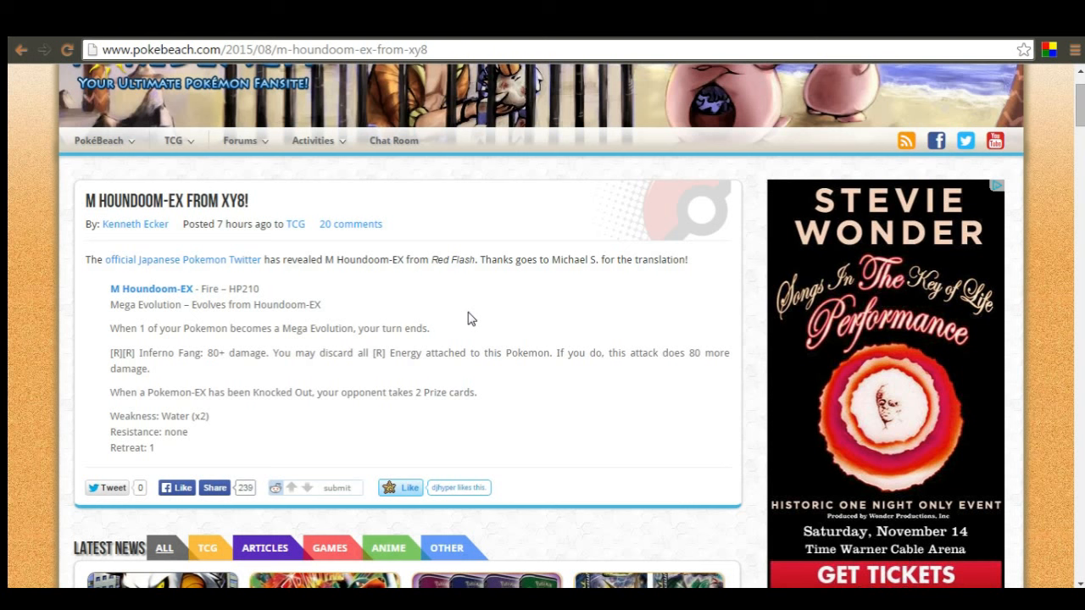
{"action": "mouse_move", "coordinate": [427, 301]}
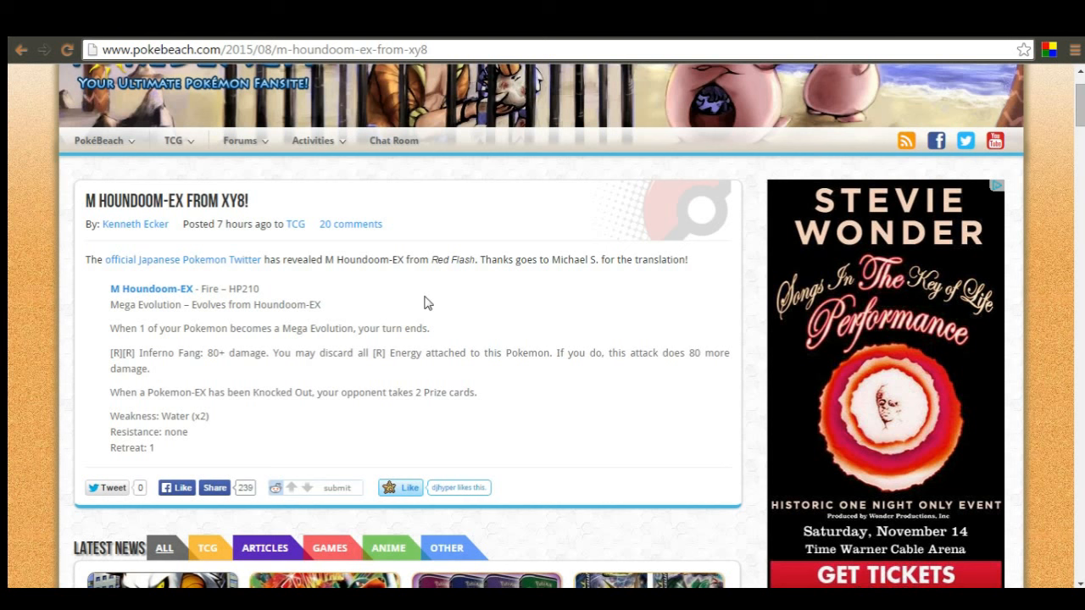
{"action": "mouse_move", "coordinate": [457, 372]}
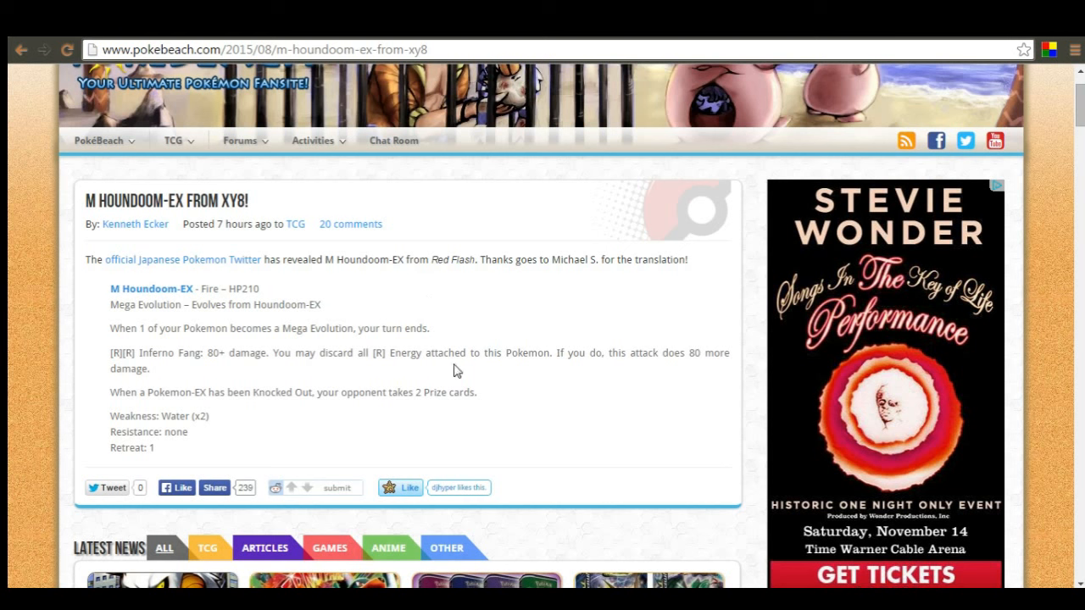
{"action": "mouse_move", "coordinate": [464, 338]}
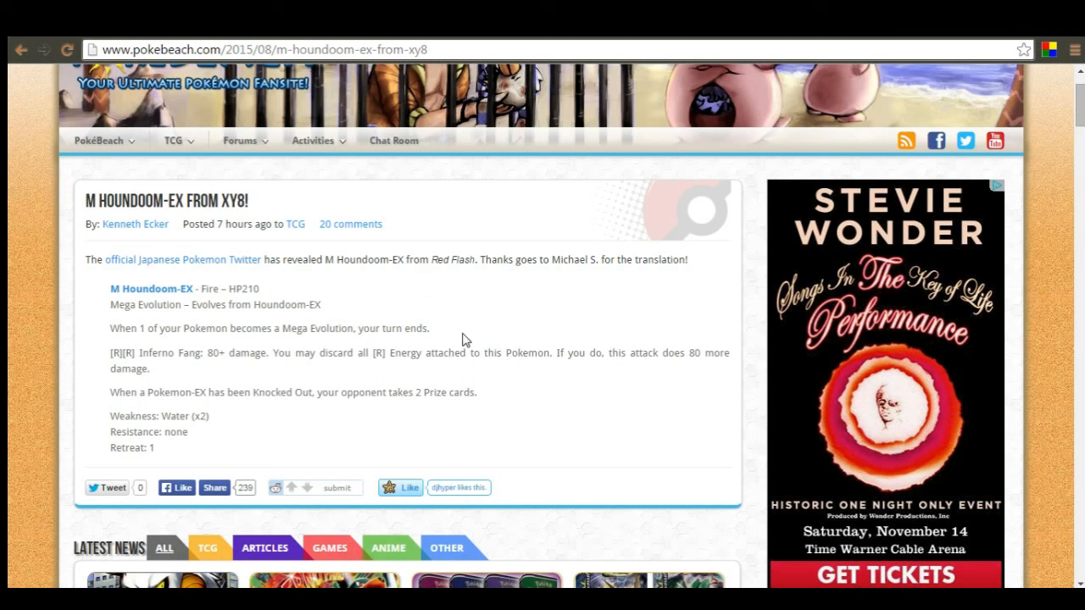
View the full Japanese M Houndoom-EX card image in the pbs.twimg.com tab
{"action": "left_click", "coordinate": [151, 288]}
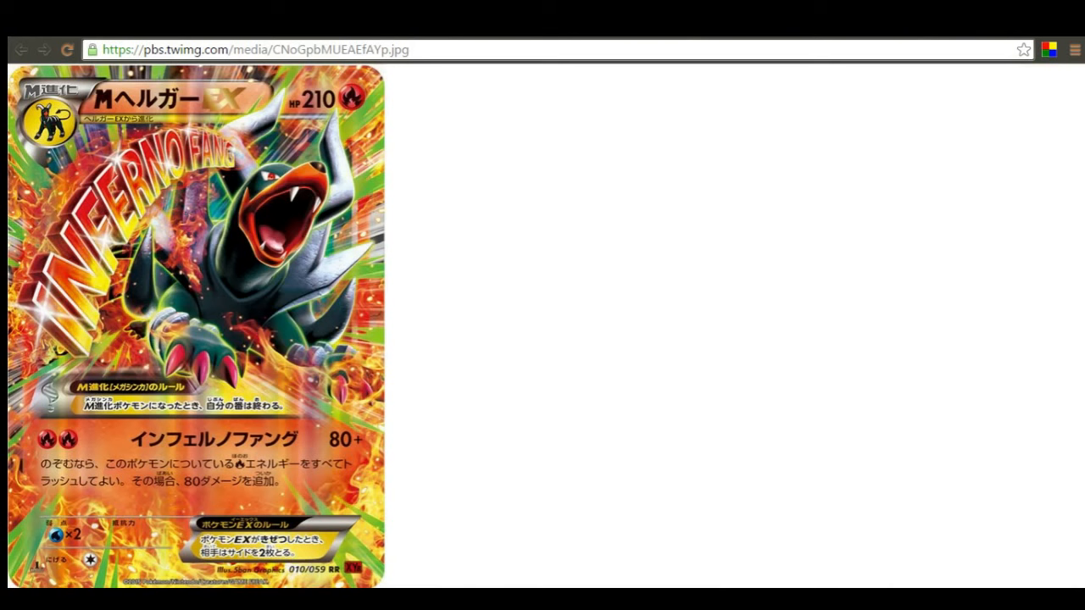
{"action": "mouse_move", "coordinate": [146, 271]}
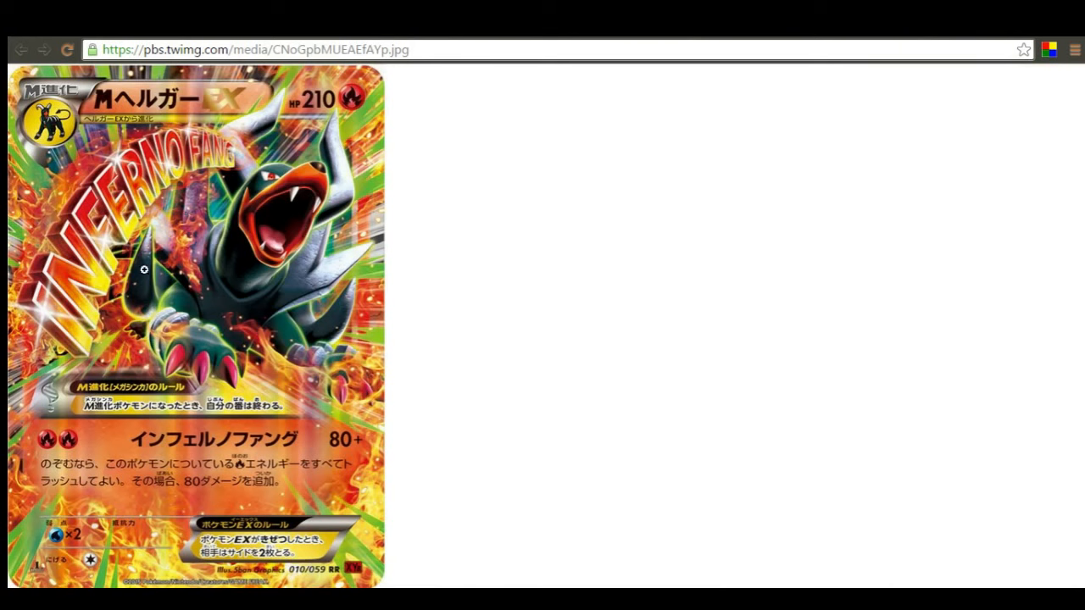
{"action": "mouse_move", "coordinate": [234, 299]}
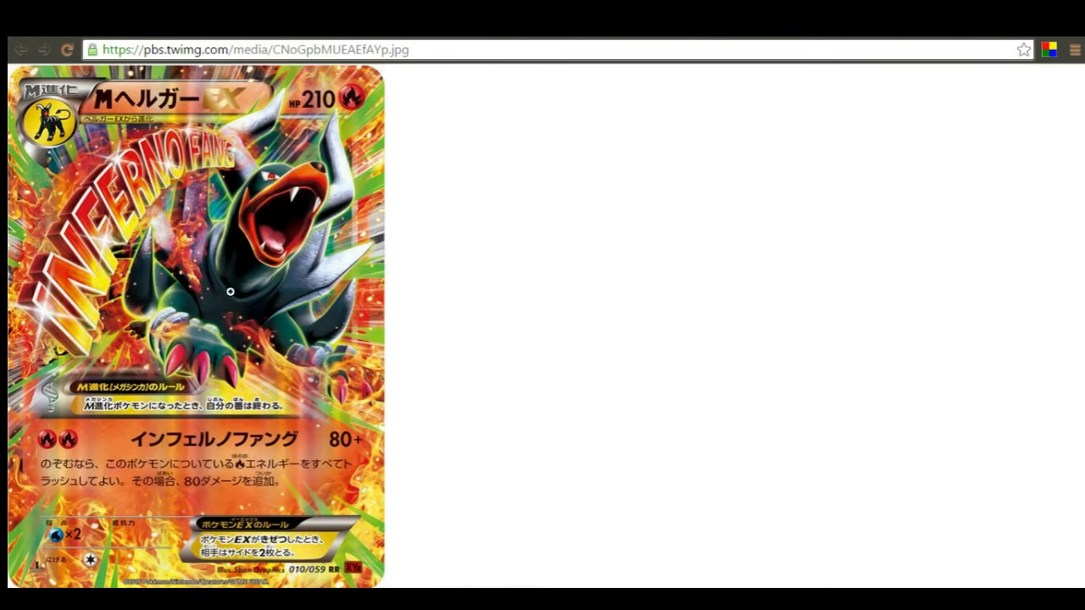
{"action": "mouse_move", "coordinate": [45, 301]}
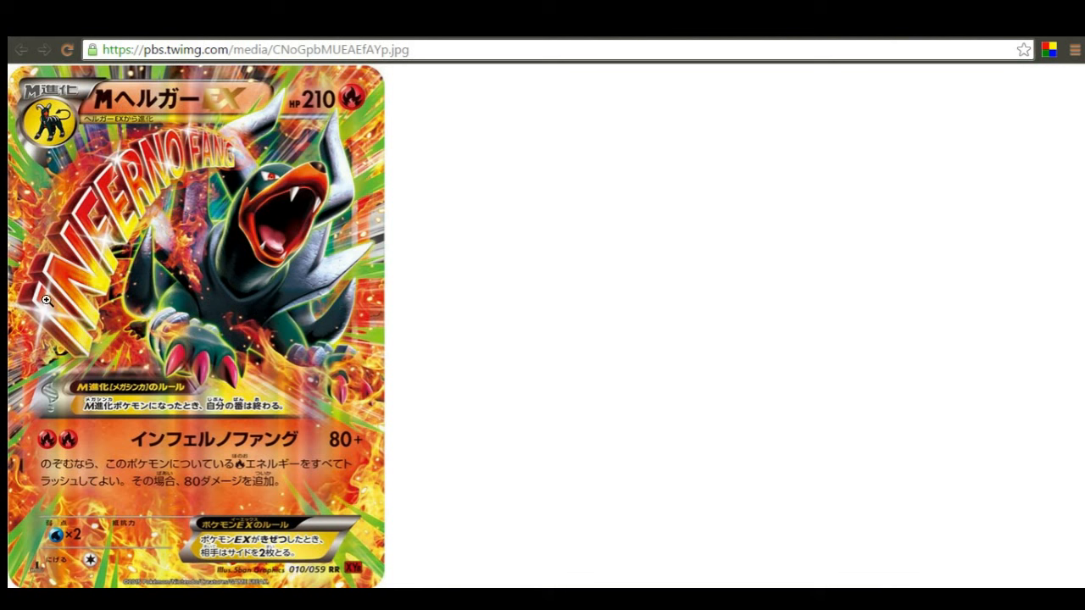
{"action": "mouse_move", "coordinate": [30, 331]}
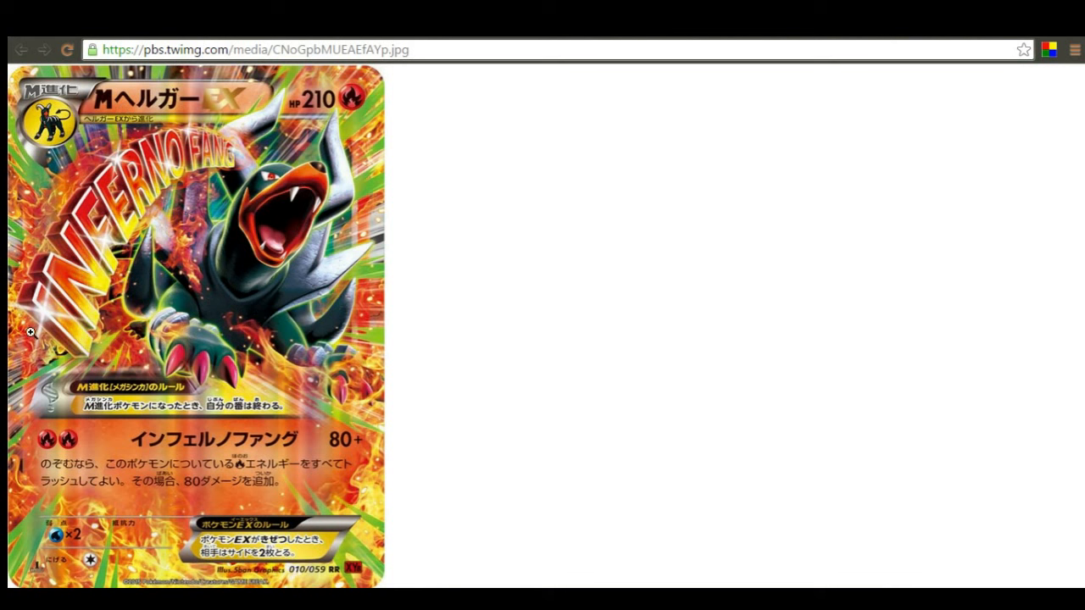
{"action": "mouse_move", "coordinate": [280, 71]}
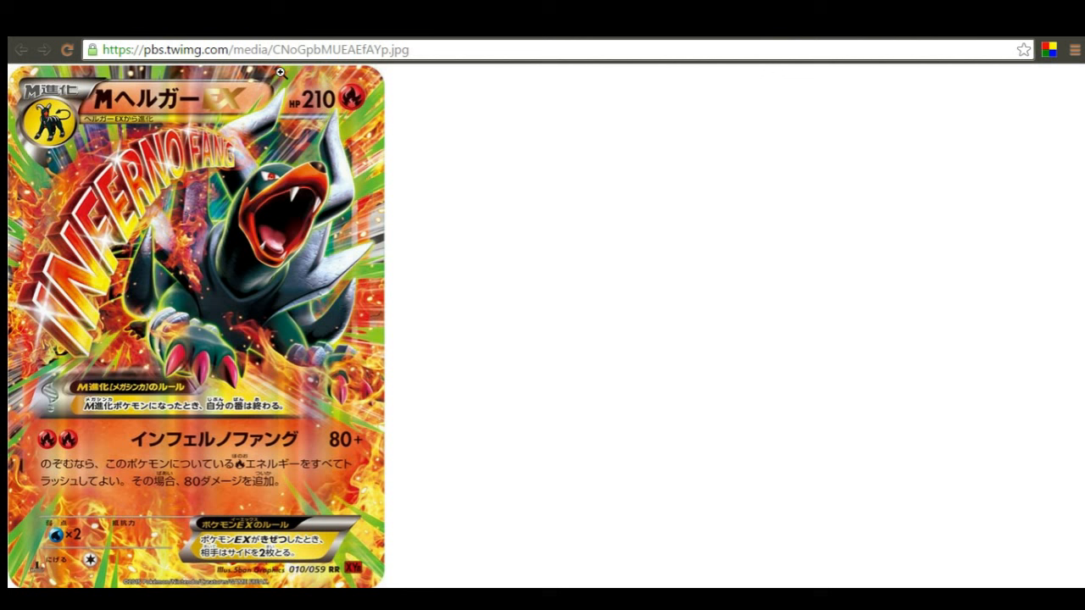
{"action": "mouse_move", "coordinate": [335, 132]}
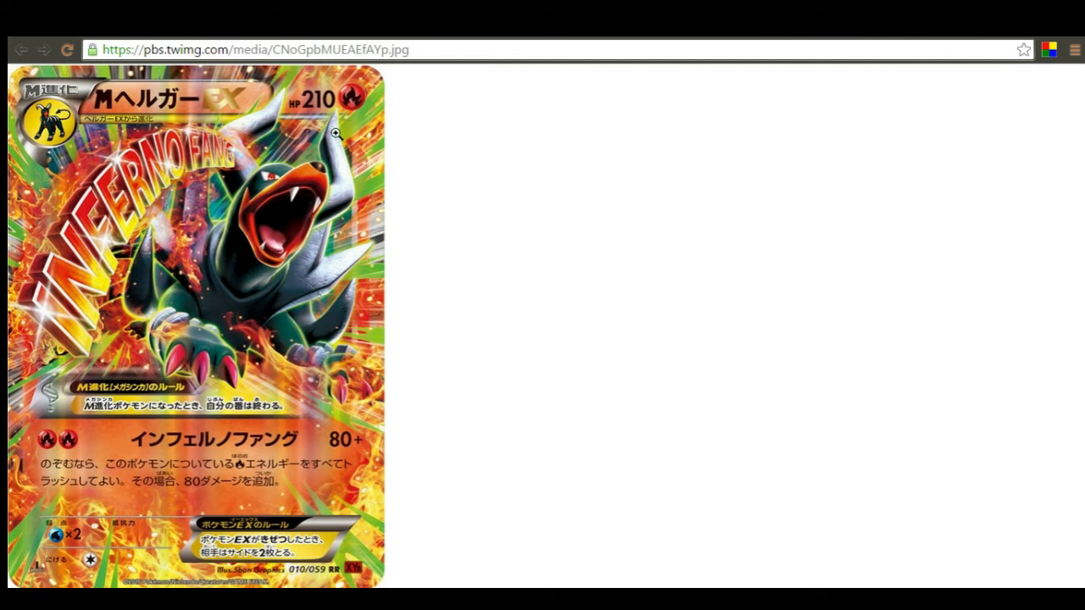
{"action": "mouse_move", "coordinate": [327, 132]}
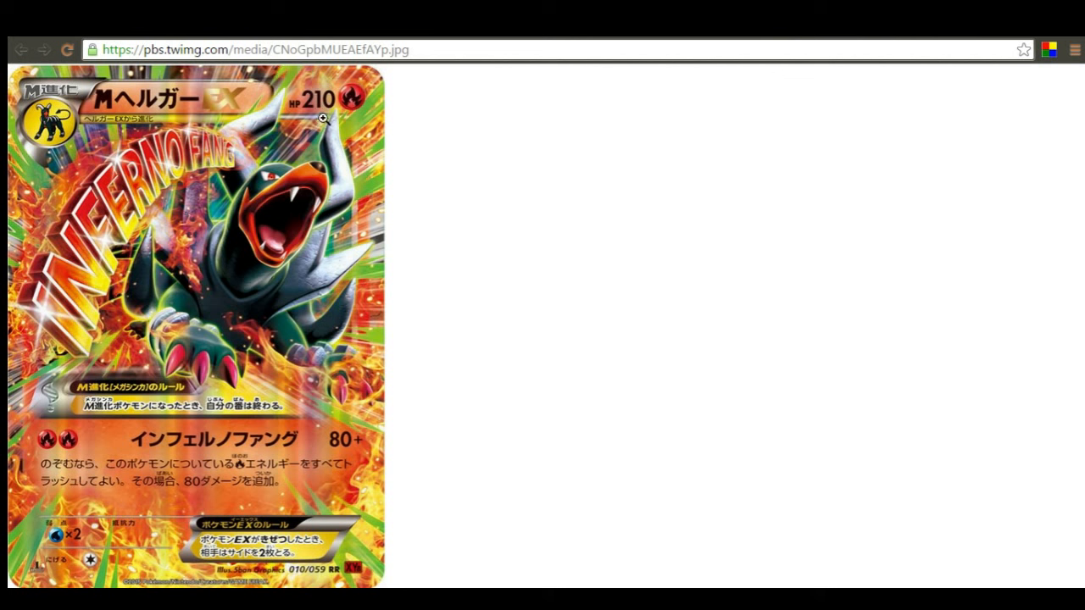
{"action": "mouse_move", "coordinate": [359, 103]}
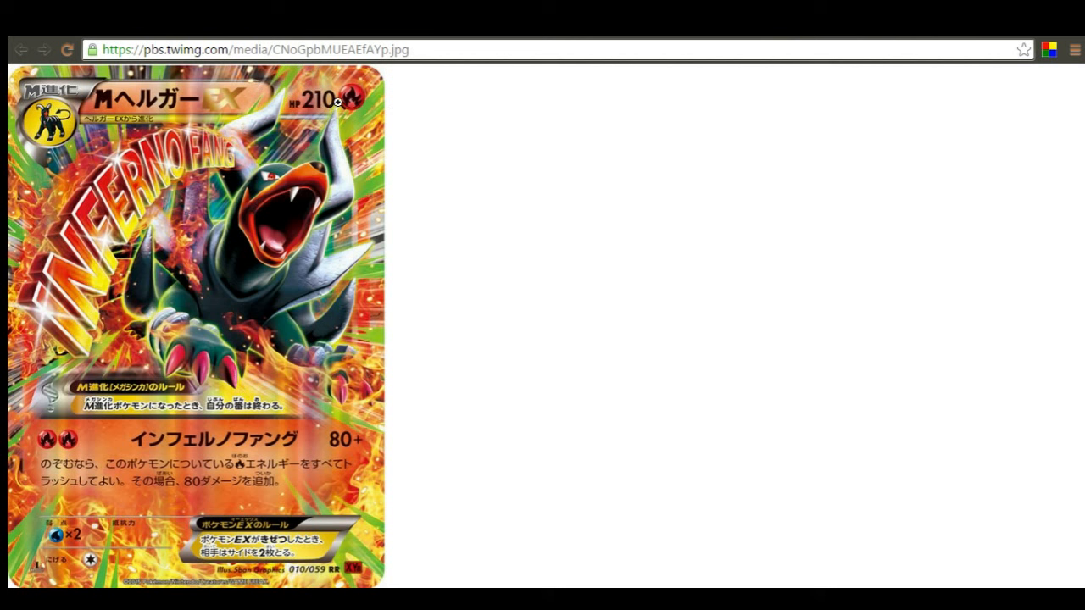
{"action": "mouse_move", "coordinate": [52, 485]}
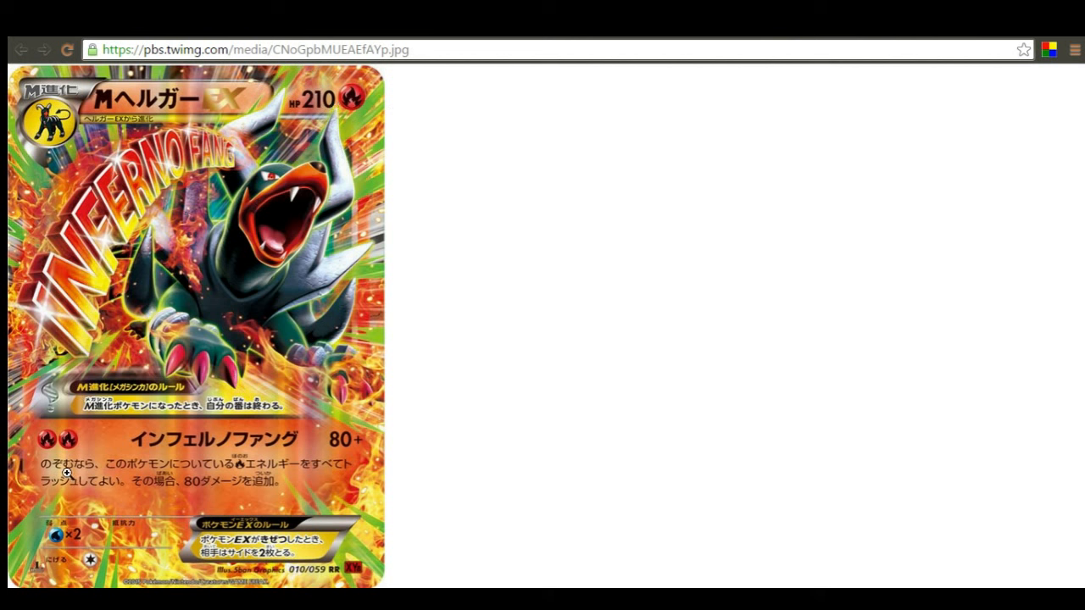
{"action": "mouse_move", "coordinate": [30, 224]}
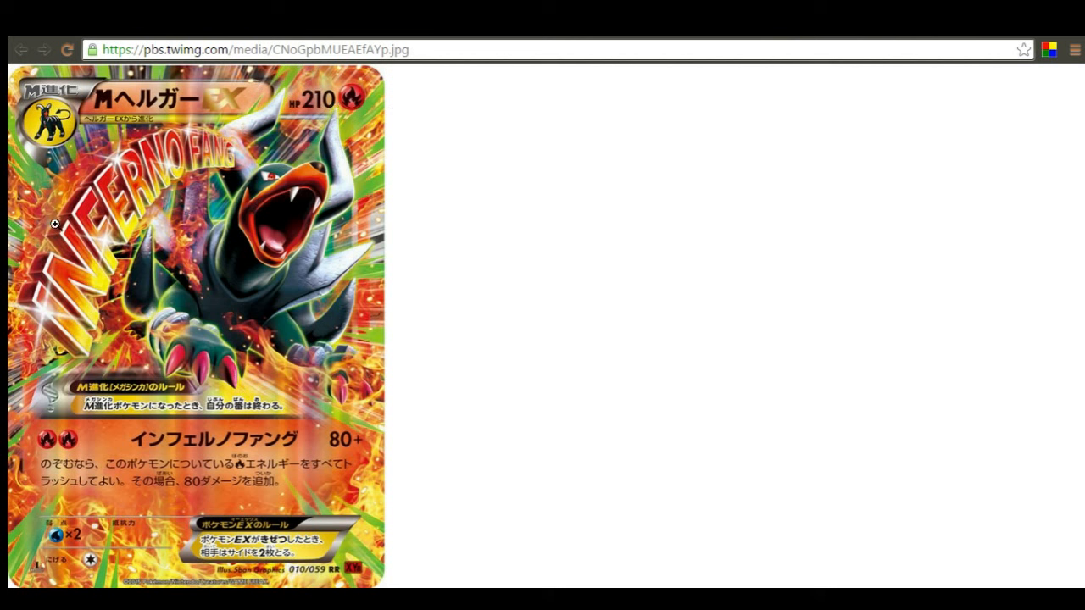
{"action": "mouse_move", "coordinate": [217, 204]}
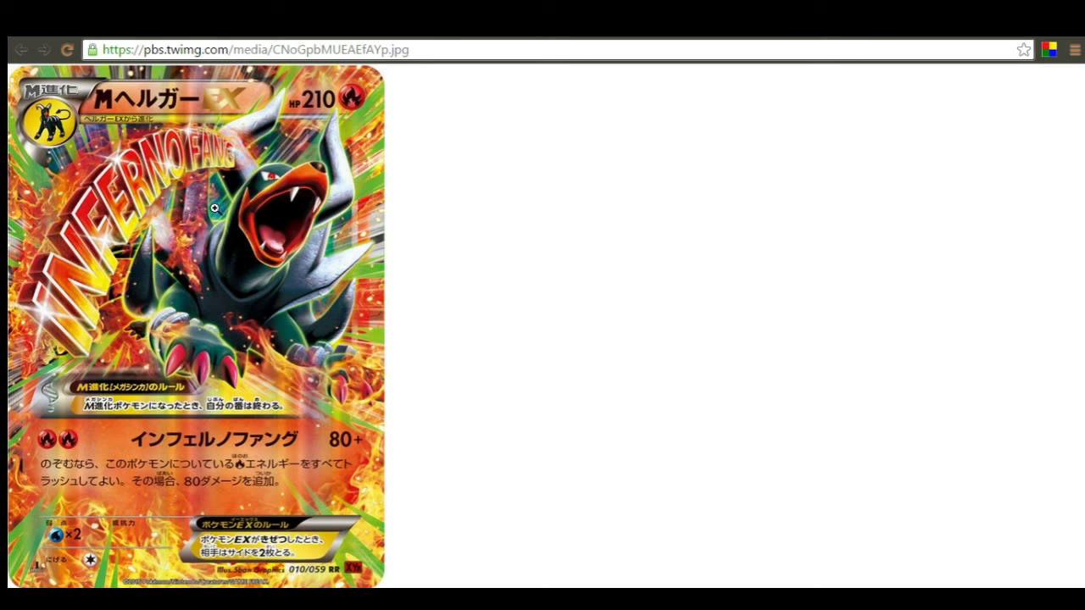
{"action": "mouse_move", "coordinate": [352, 159]}
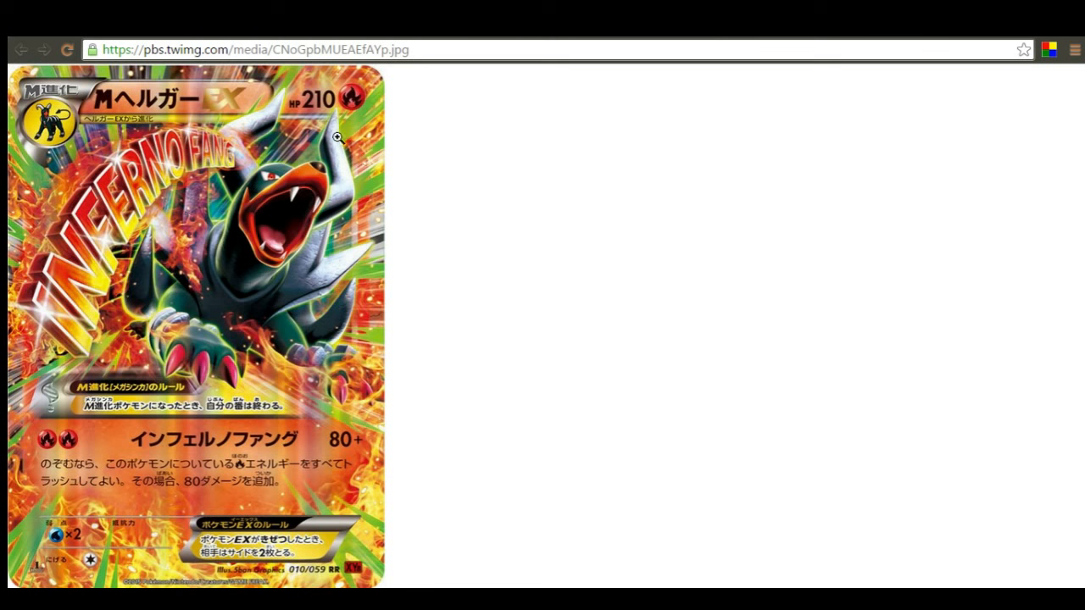
{"action": "mouse_move", "coordinate": [221, 164]}
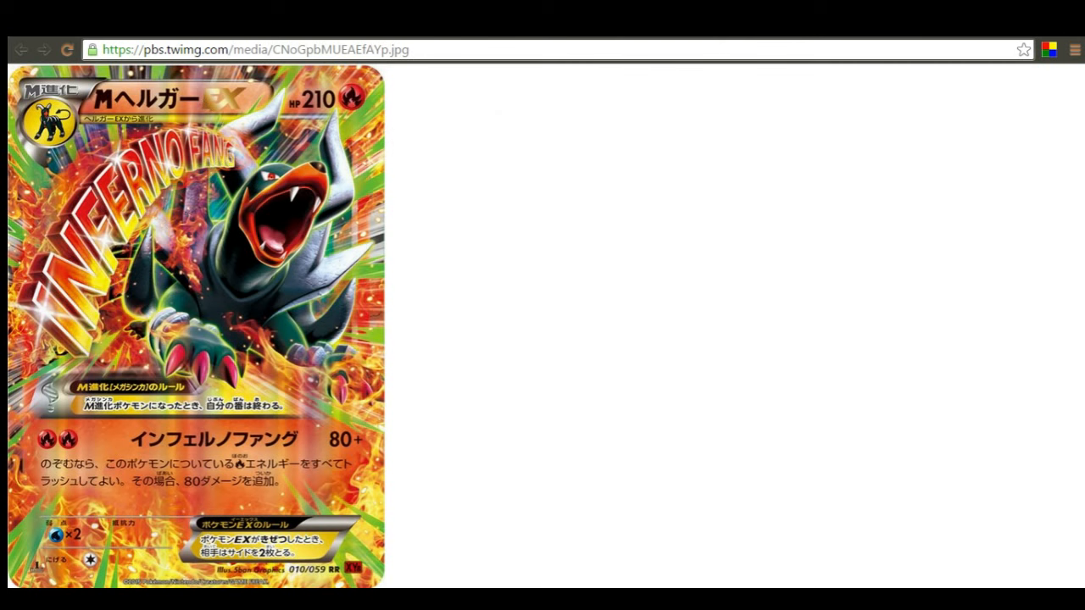
{"action": "left_click", "coordinate": [26, 44]}
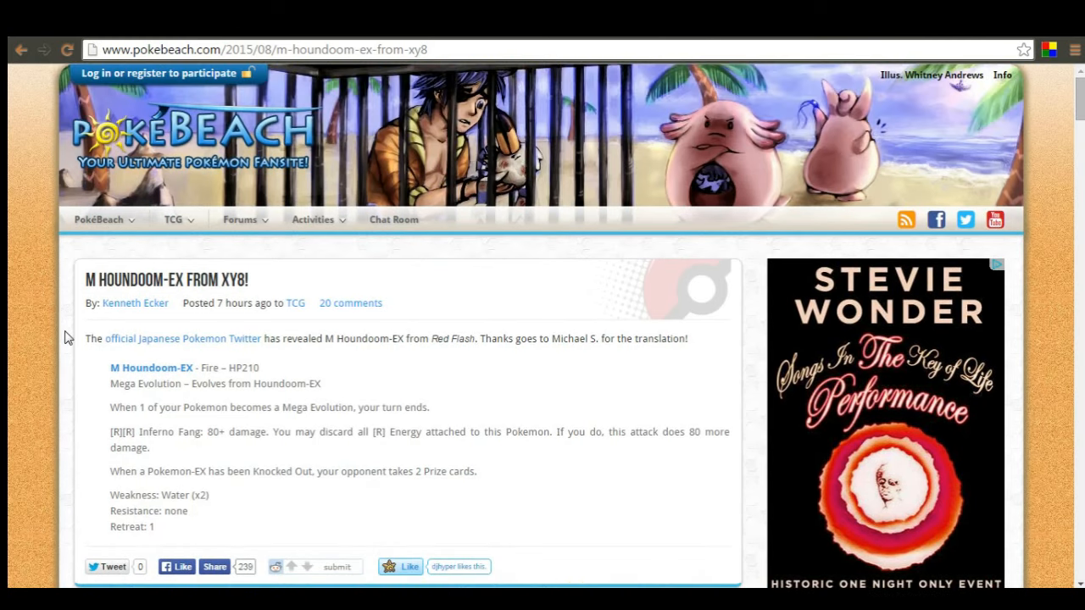
{"action": "scroll", "scroll_direction": "down", "scroll_amount": 3}
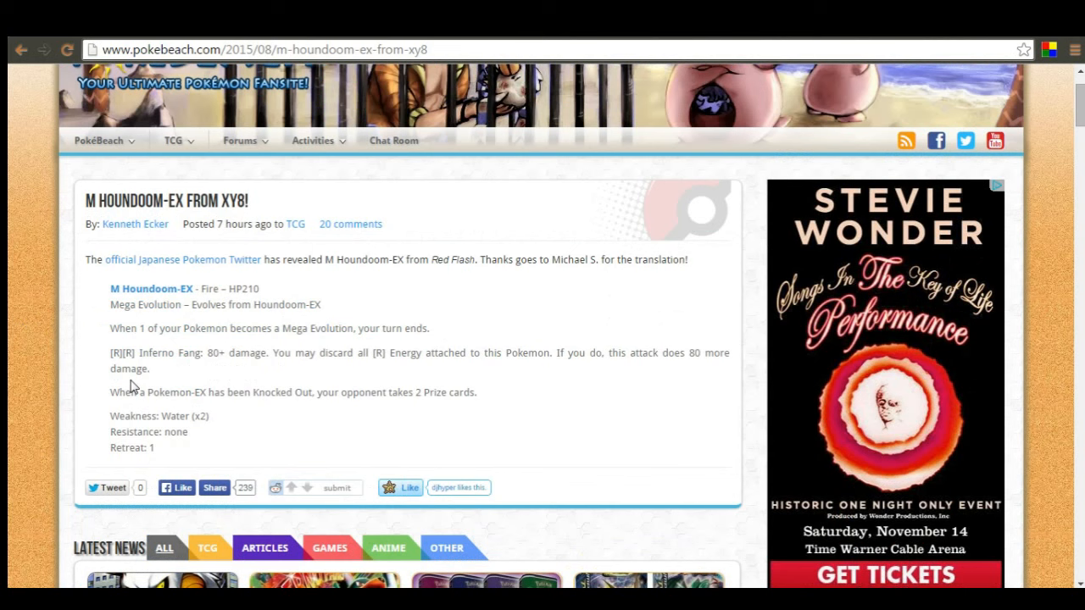
{"action": "mouse_move", "coordinate": [495, 353]}
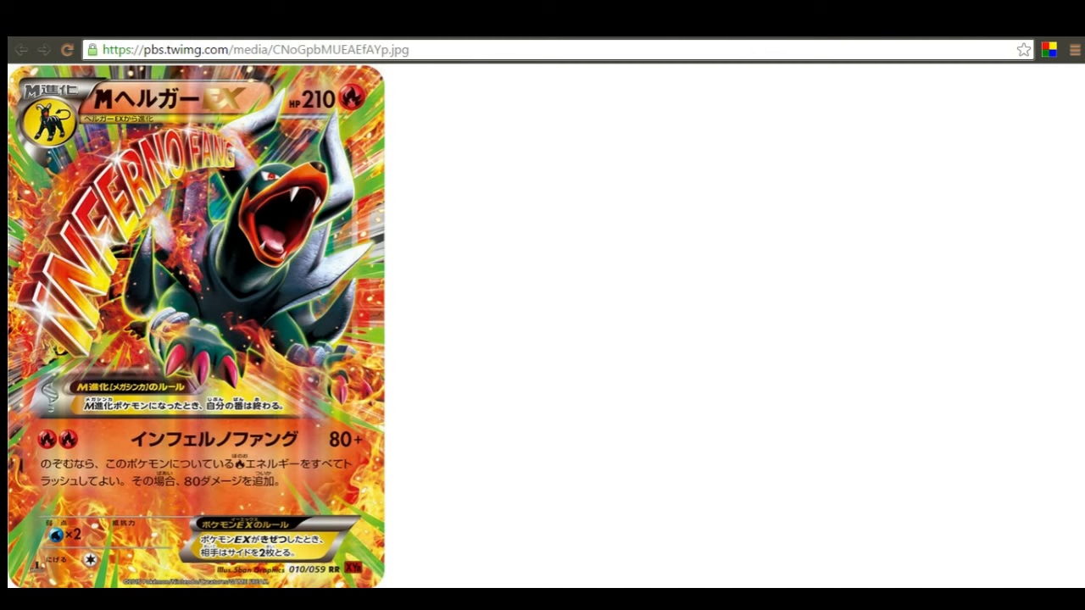
{"action": "left_click", "coordinate": [32, 48]}
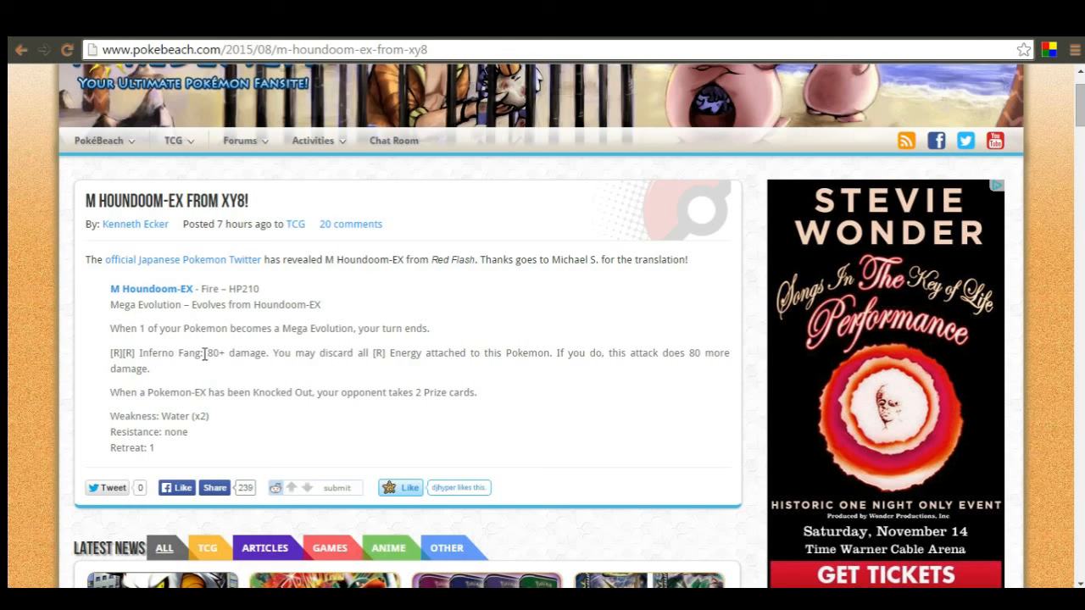
{"action": "mouse_move", "coordinate": [193, 356]}
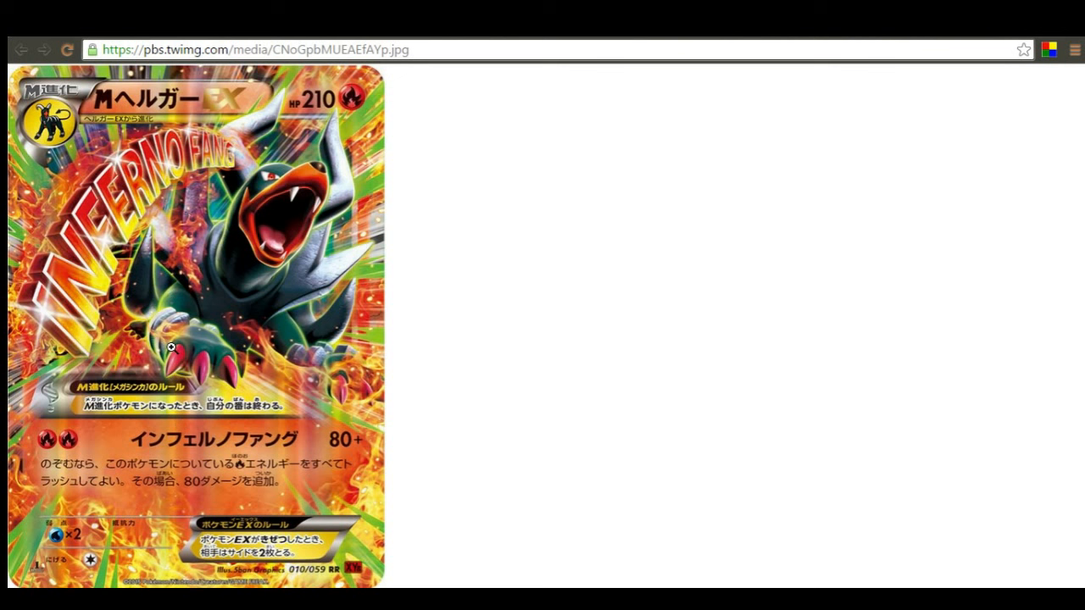
{"action": "mouse_move", "coordinate": [254, 204]}
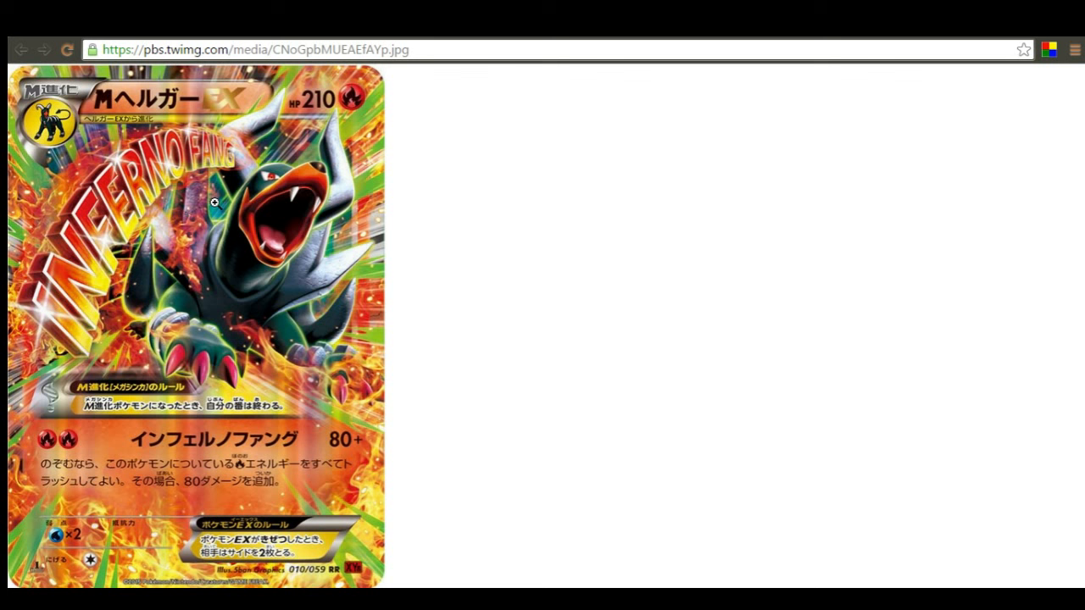
{"action": "mouse_move", "coordinate": [233, 207]}
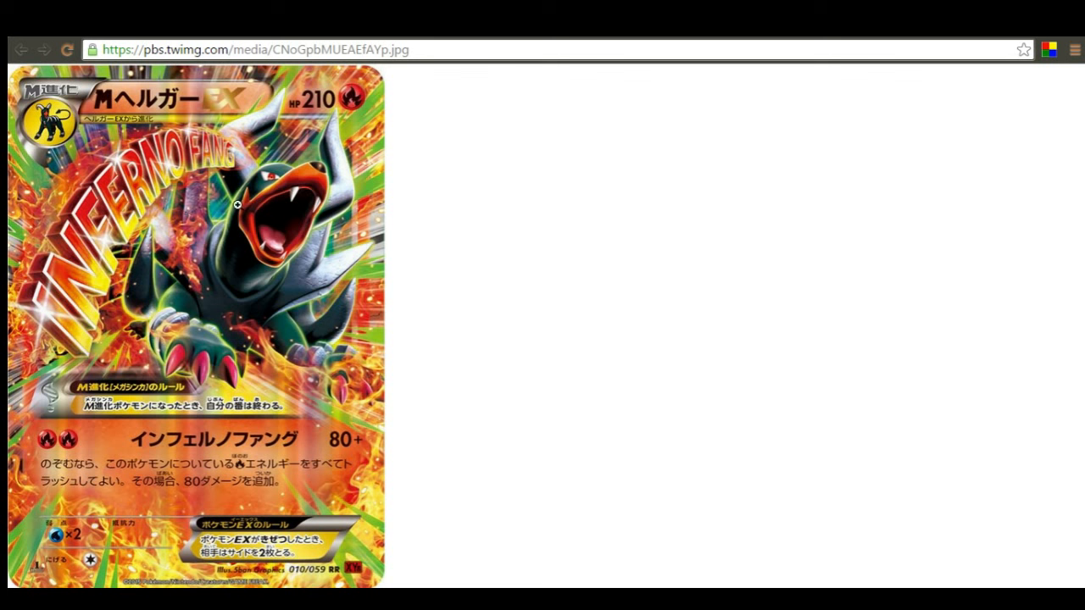
{"action": "mouse_move", "coordinate": [187, 234]}
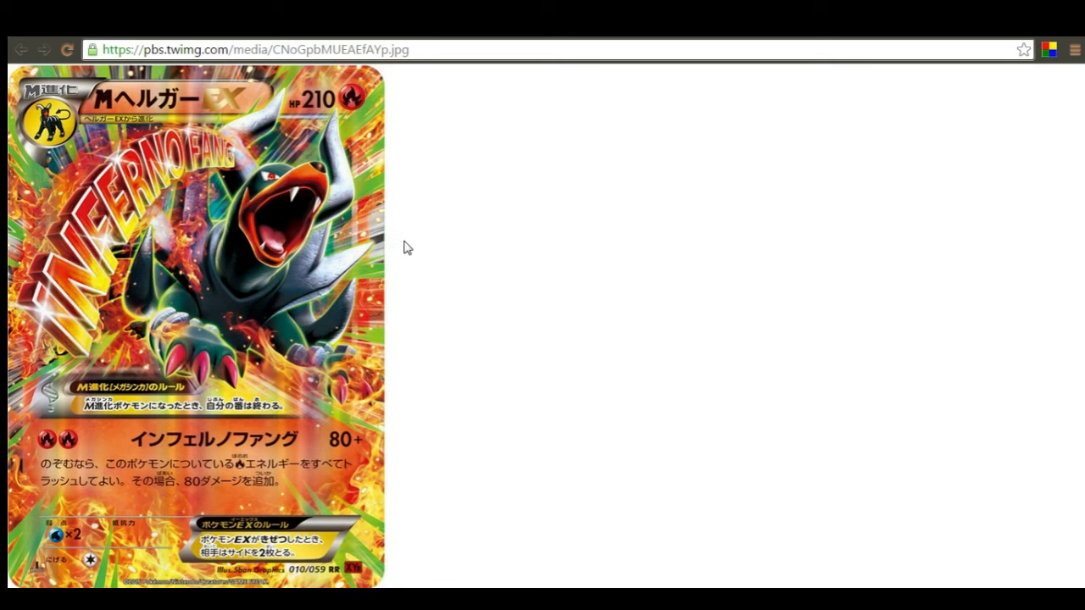
{"action": "mouse_move", "coordinate": [305, 200]}
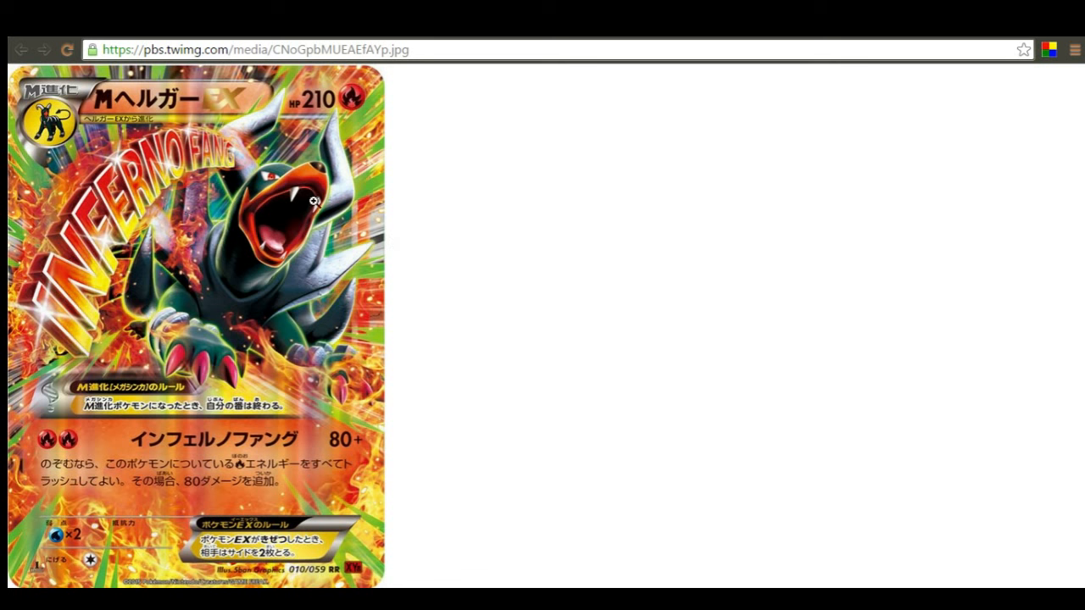
{"action": "mouse_move", "coordinate": [196, 264]}
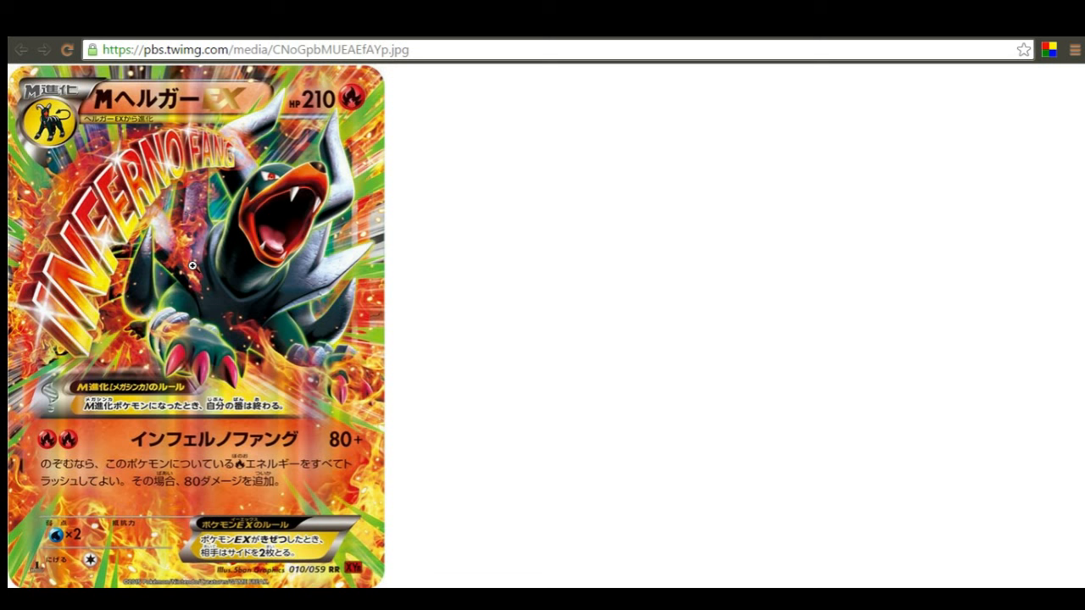
{"action": "mouse_move", "coordinate": [81, 413]}
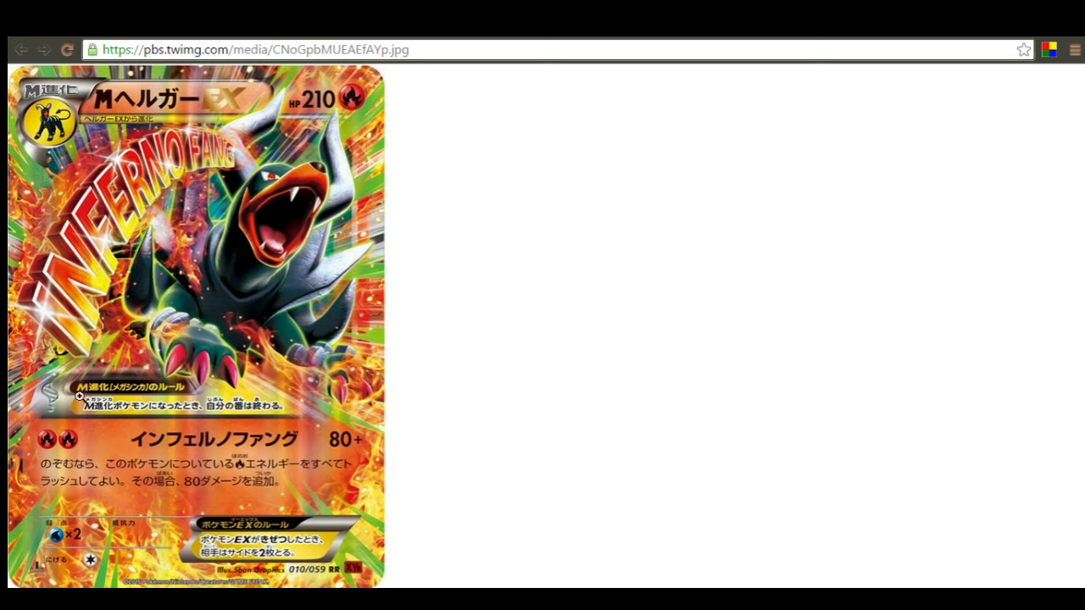
{"action": "mouse_move", "coordinate": [437, 196]}
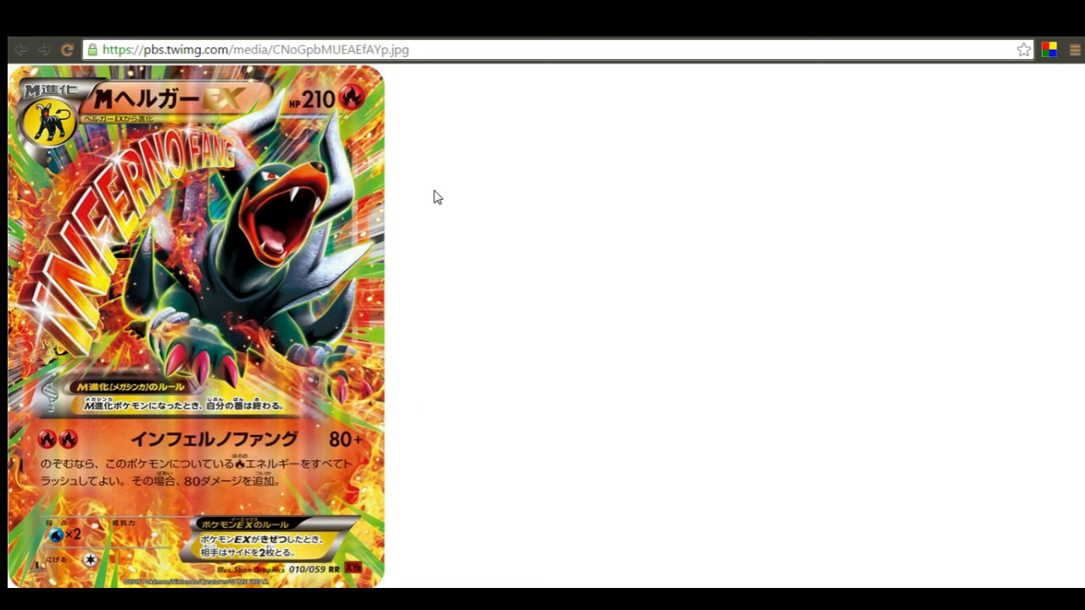